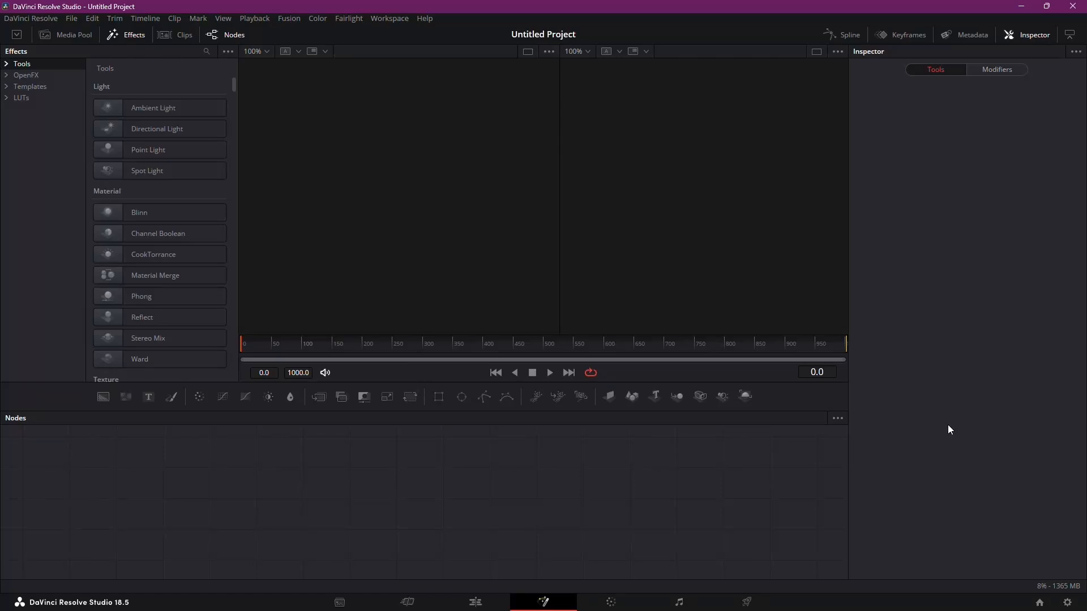
mouse_move(872, 413)
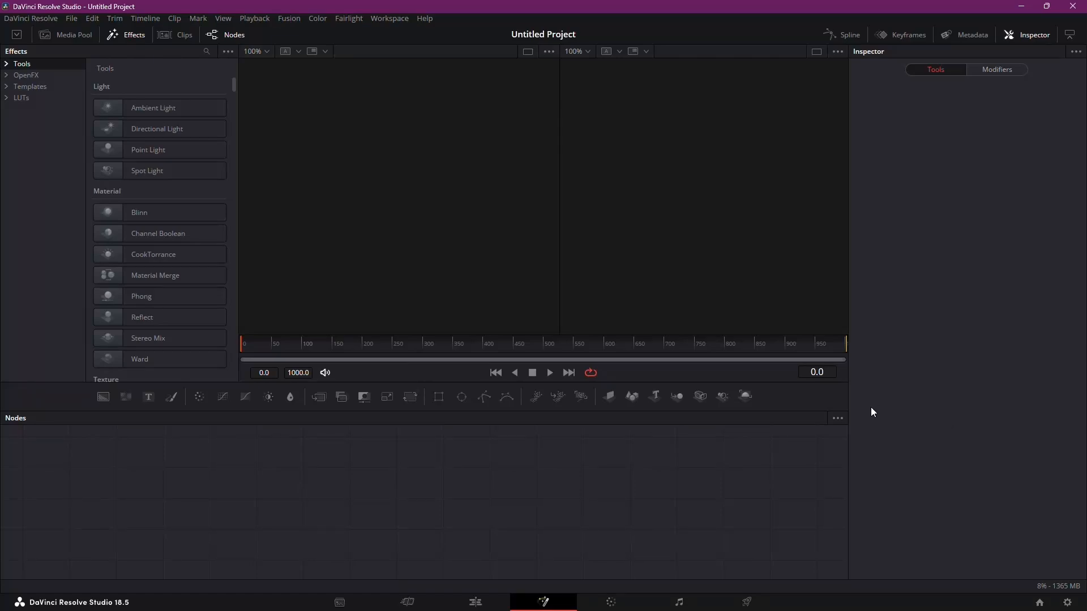
mouse_move(852, 421)
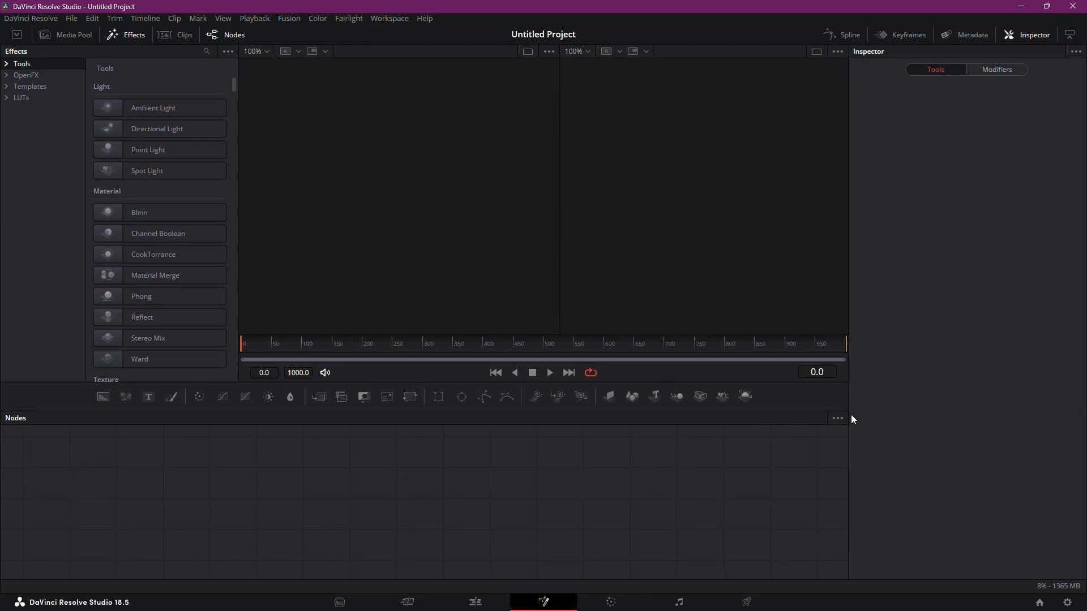
mouse_move(530, 291)
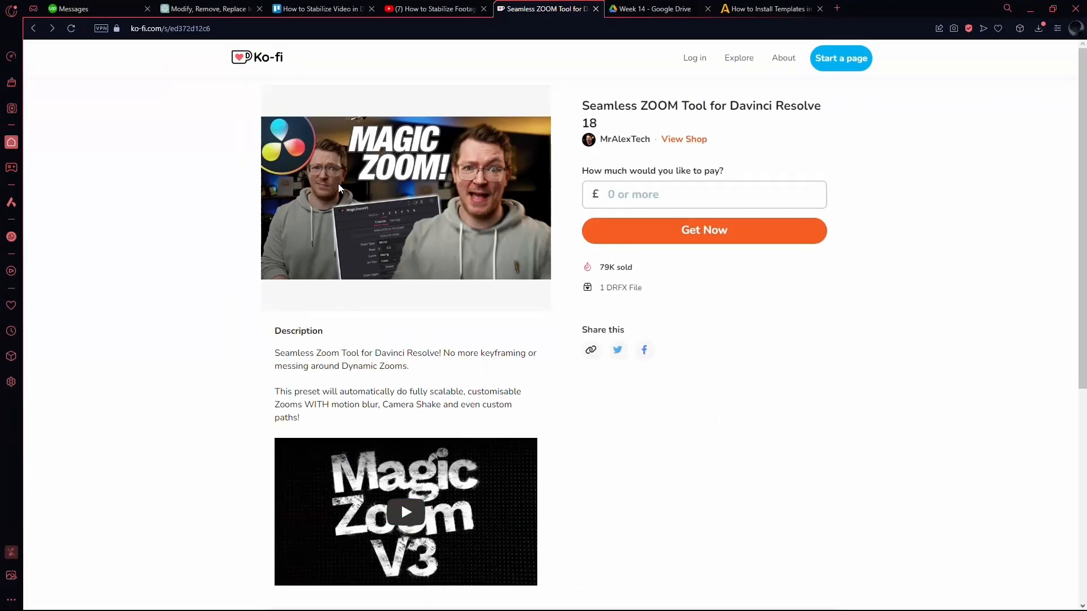
mouse_move(631, 118)
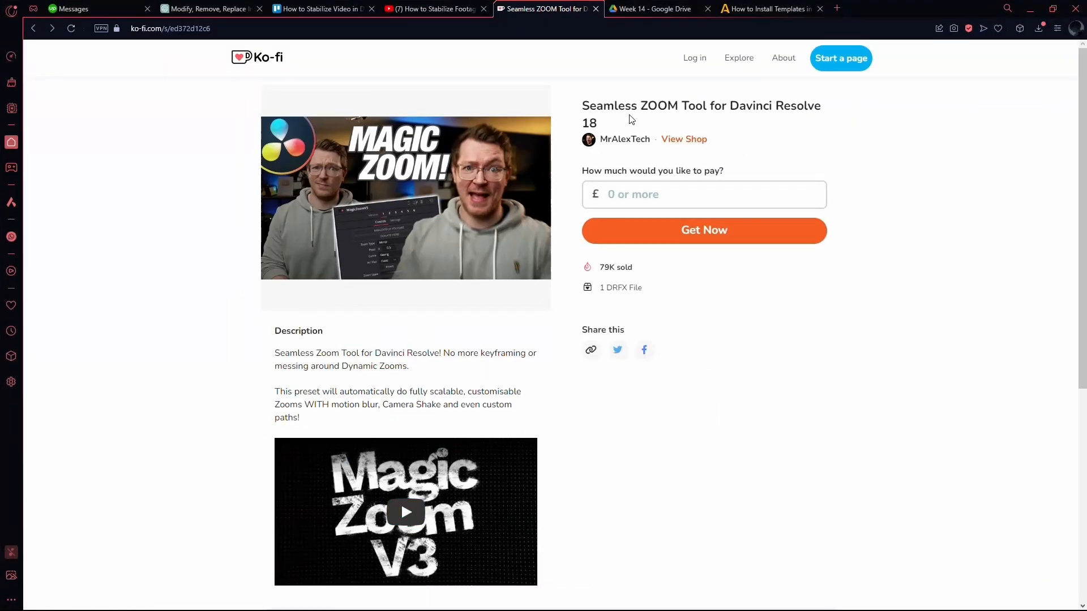
Note the Seamless ZOOM Tool name, then open the downloaded MagicZoomV3 .drfx from Downloads.
double_click(627, 106)
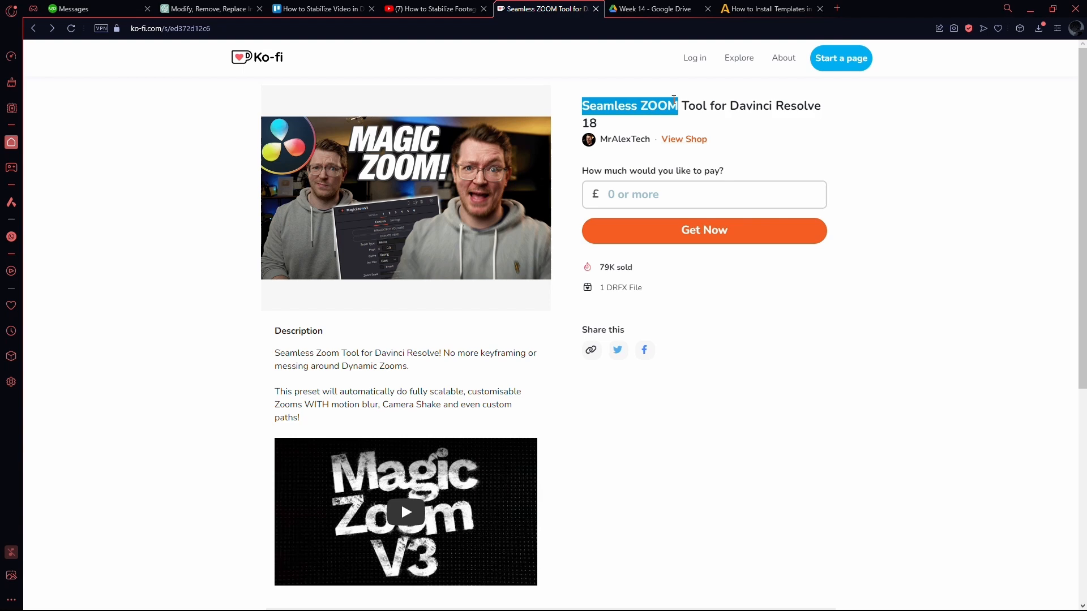
double_click(630, 106)
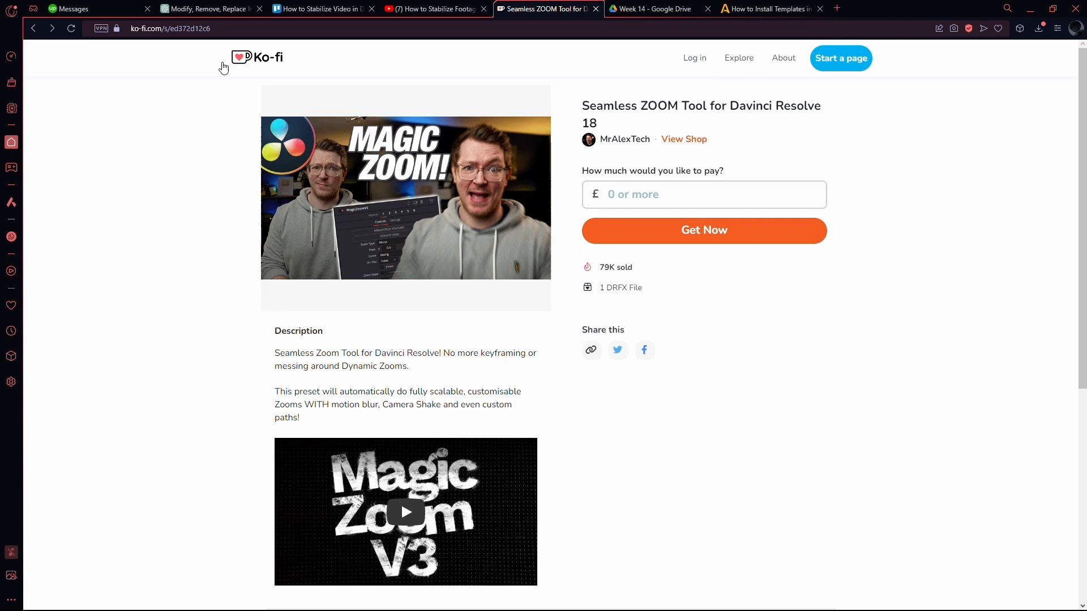
click(542, 601)
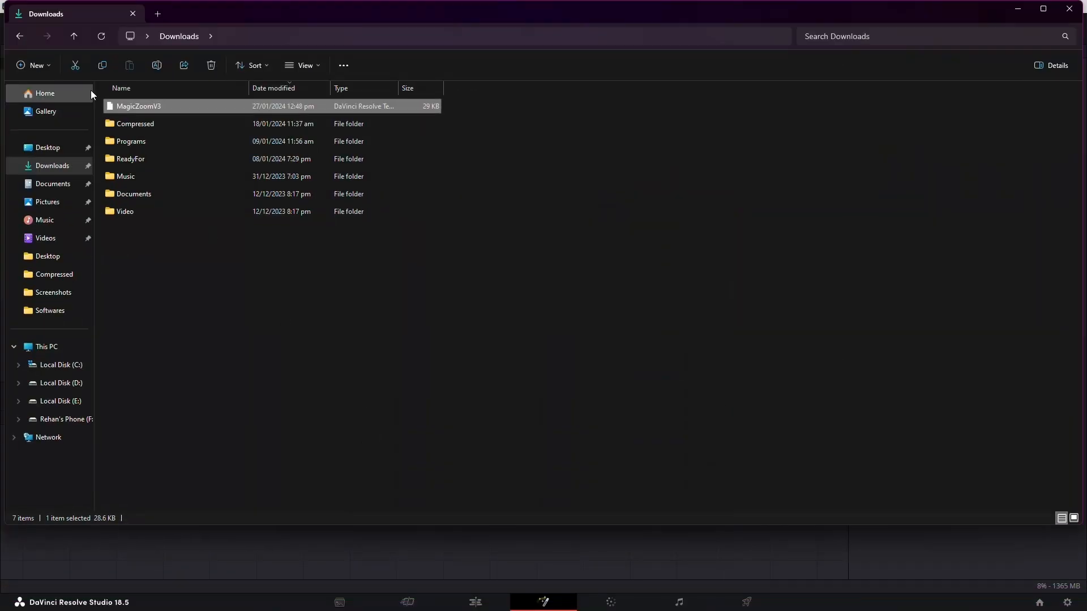
double_click(138, 106)
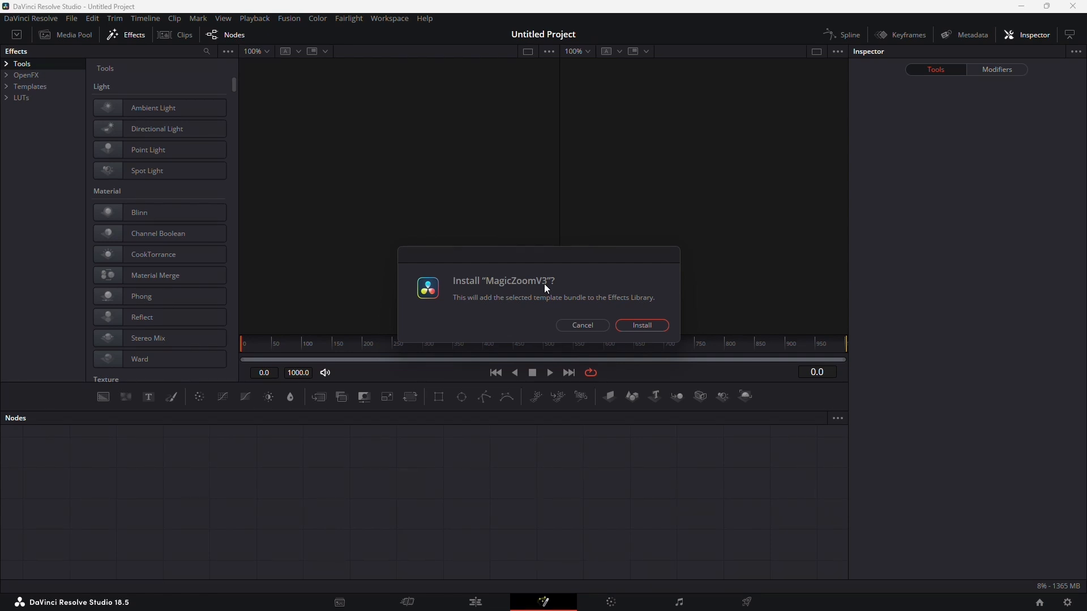
mouse_move(640, 330)
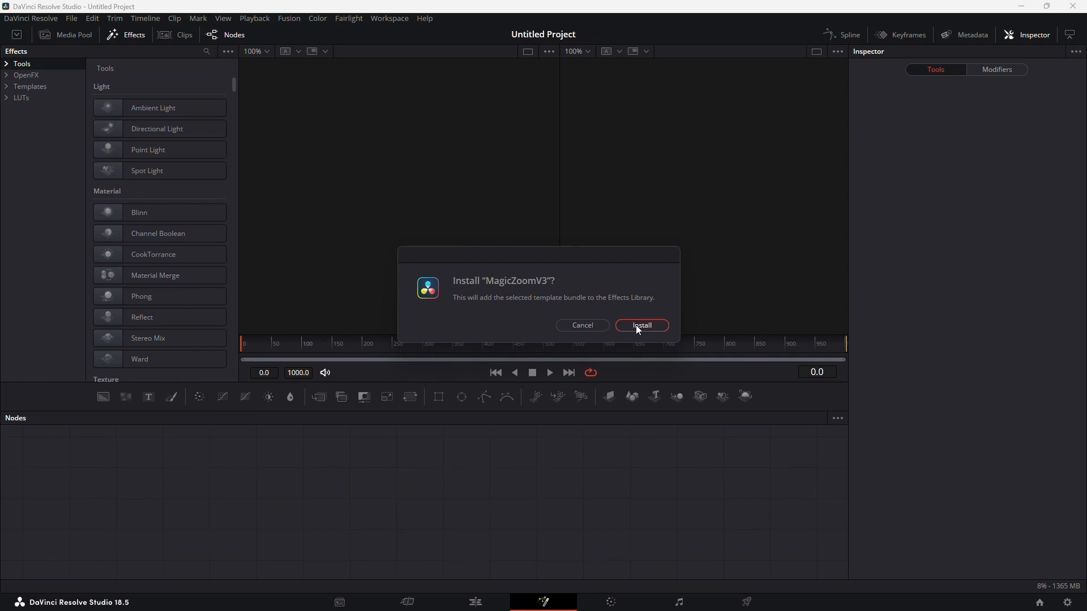
mouse_move(650, 326)
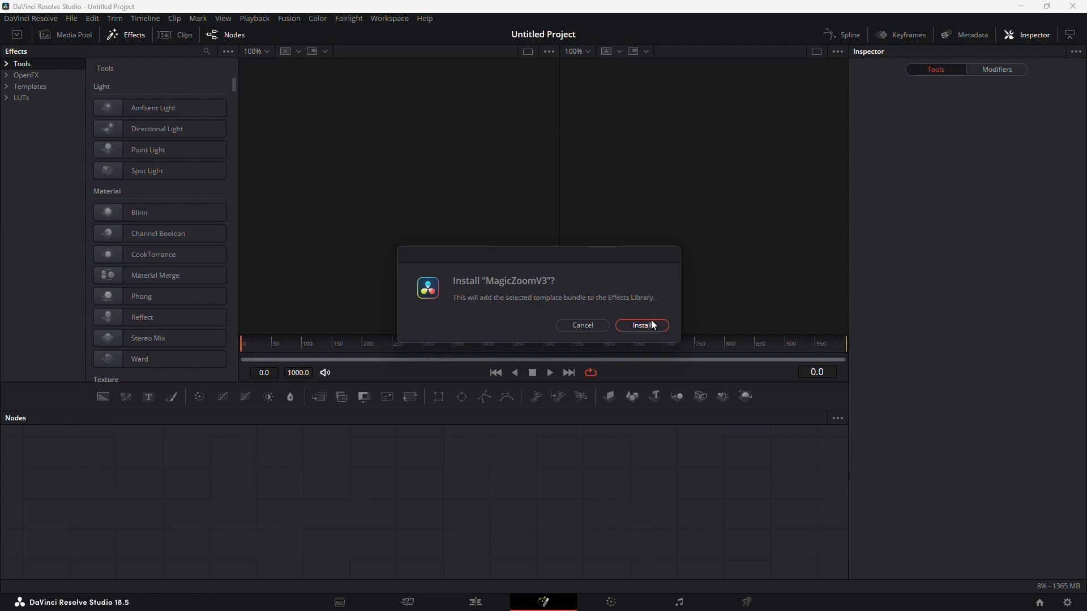
mouse_move(644, 335)
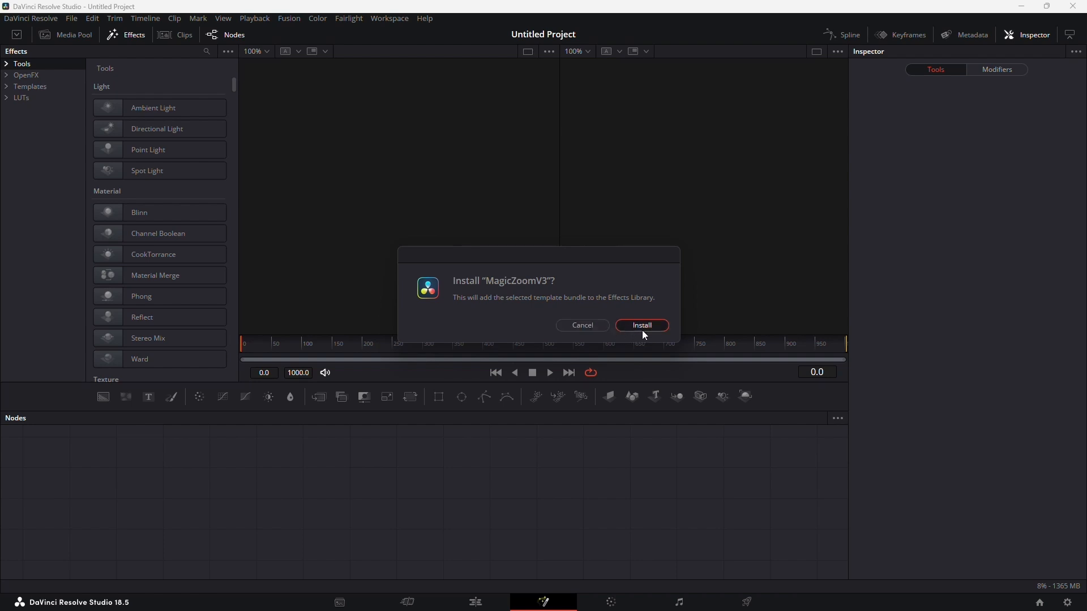
Confirm the 'Install MagicZoomV3?' prompt with Install.
click(640, 325)
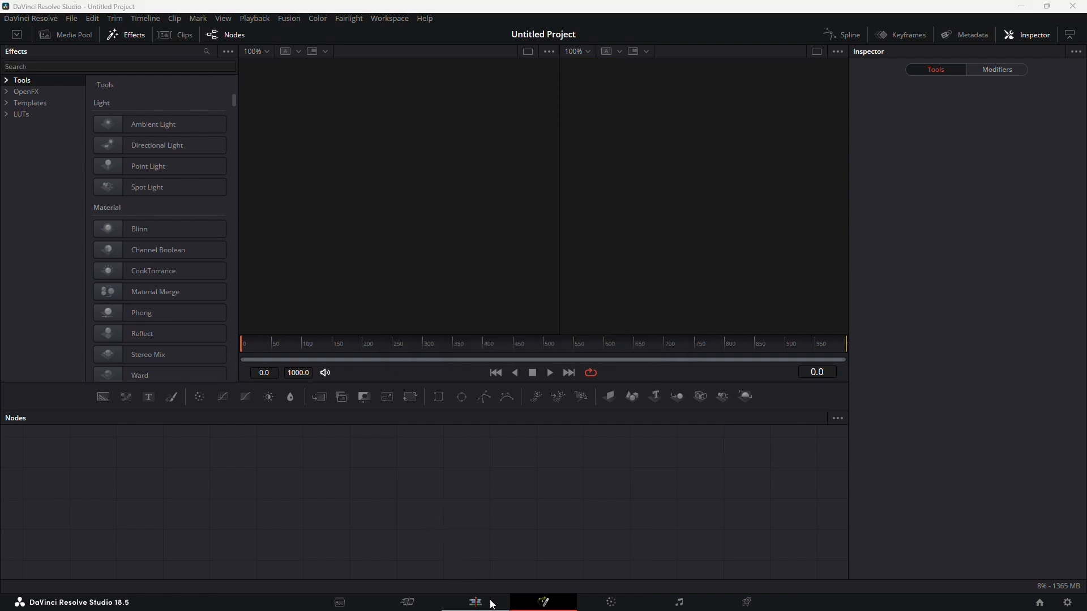
On the Edit page, search the Effects library for 'z' to reveal MagicZoomV3 under MrAlexTech.
click(474, 601)
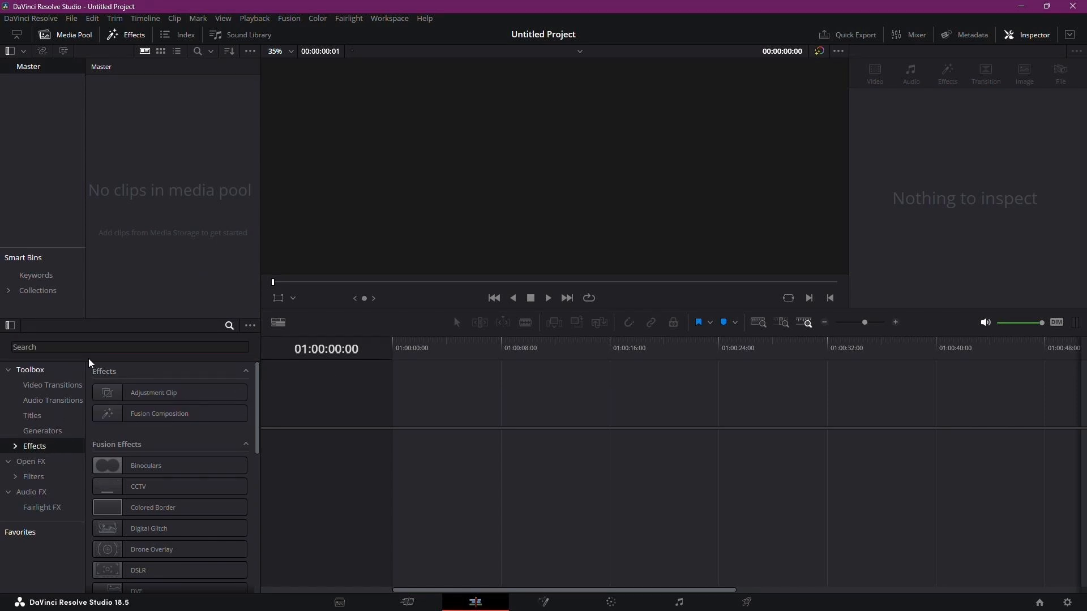
text(z)
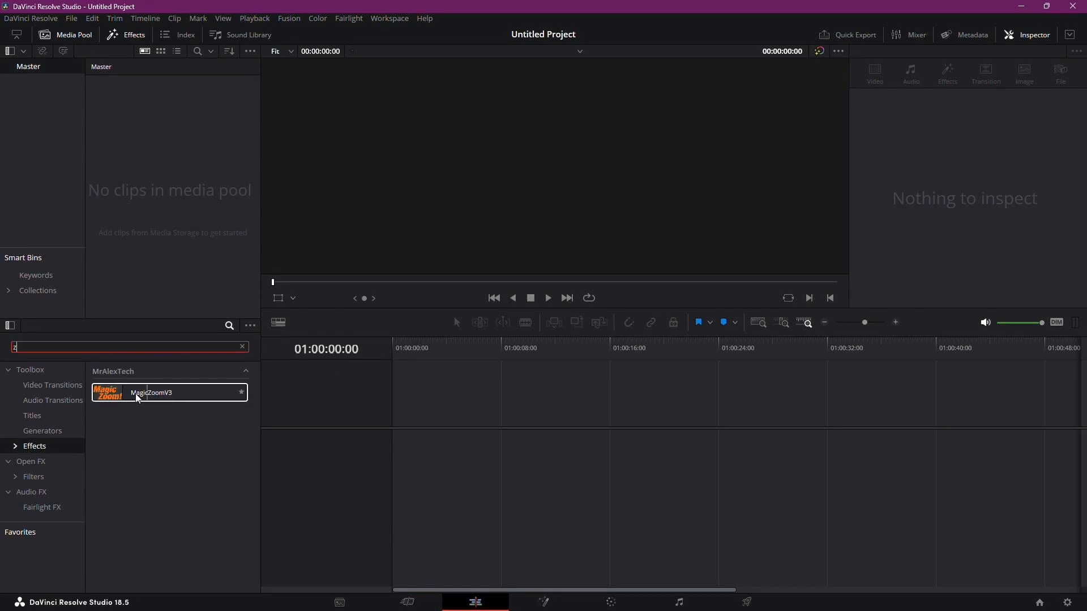
mouse_move(521, 471)
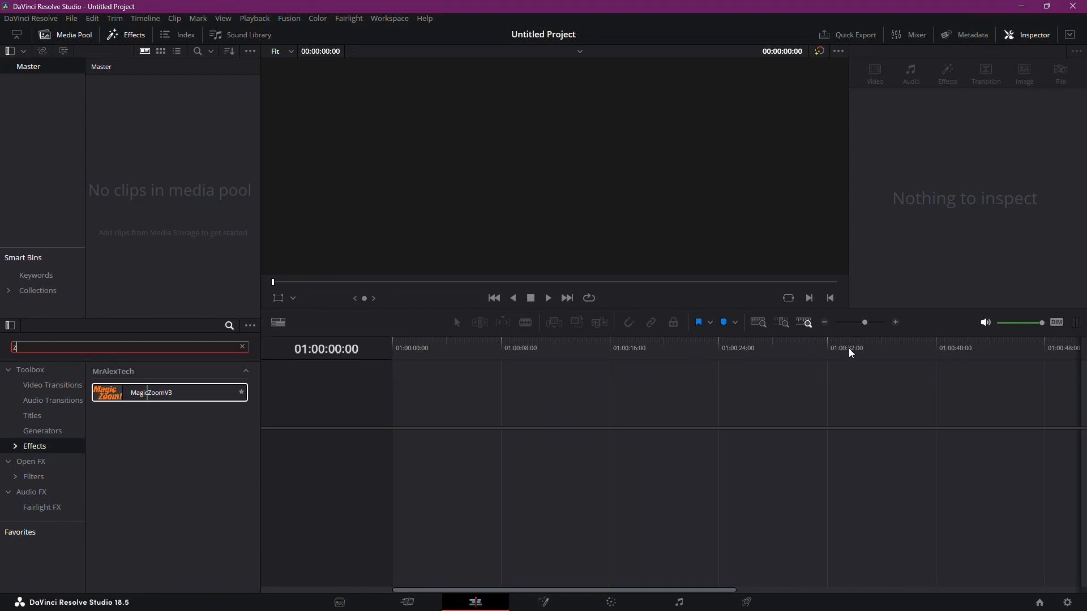
mouse_move(568, 404)
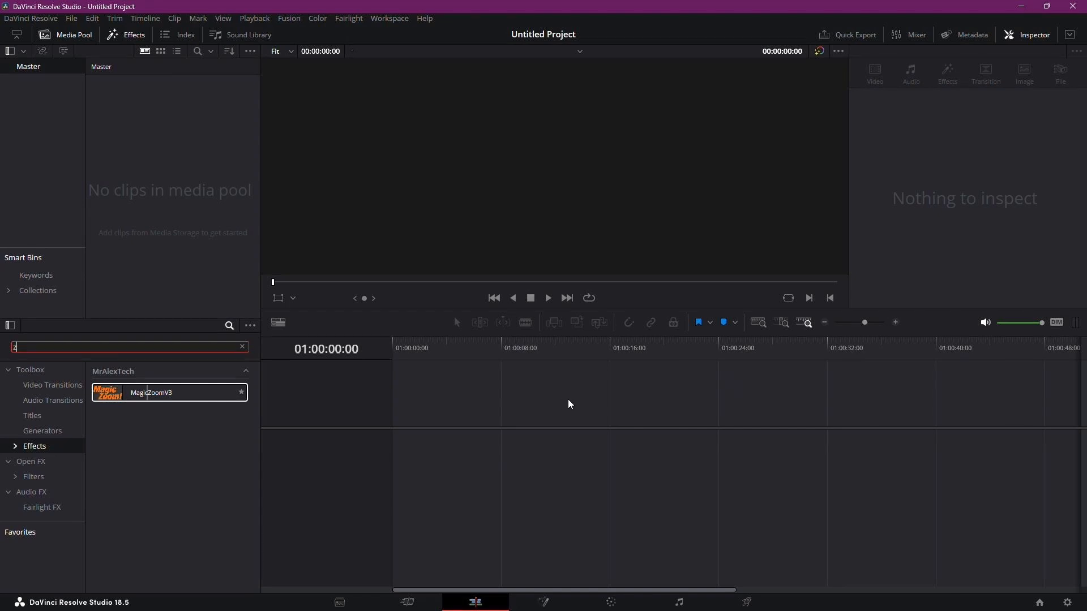
mouse_move(303, 346)
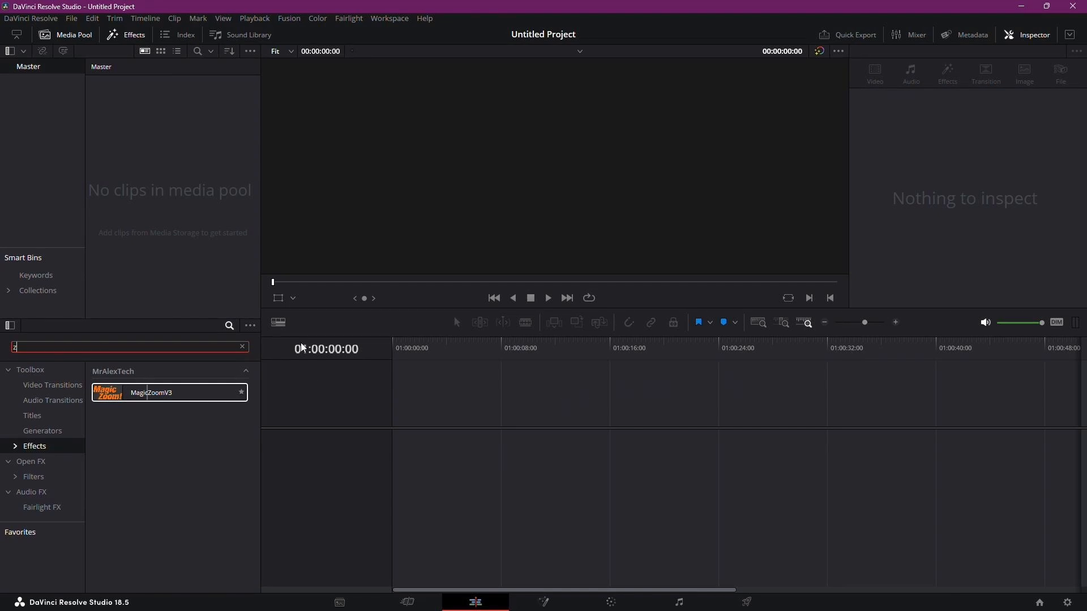